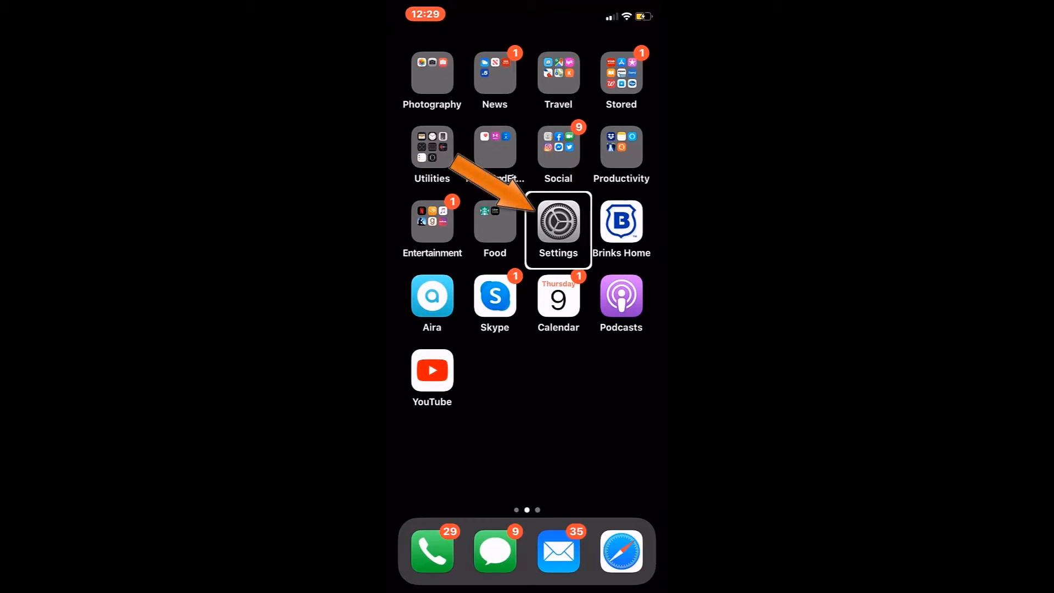
- Launch the Settings app from the Home Screen
left_click(557, 222)
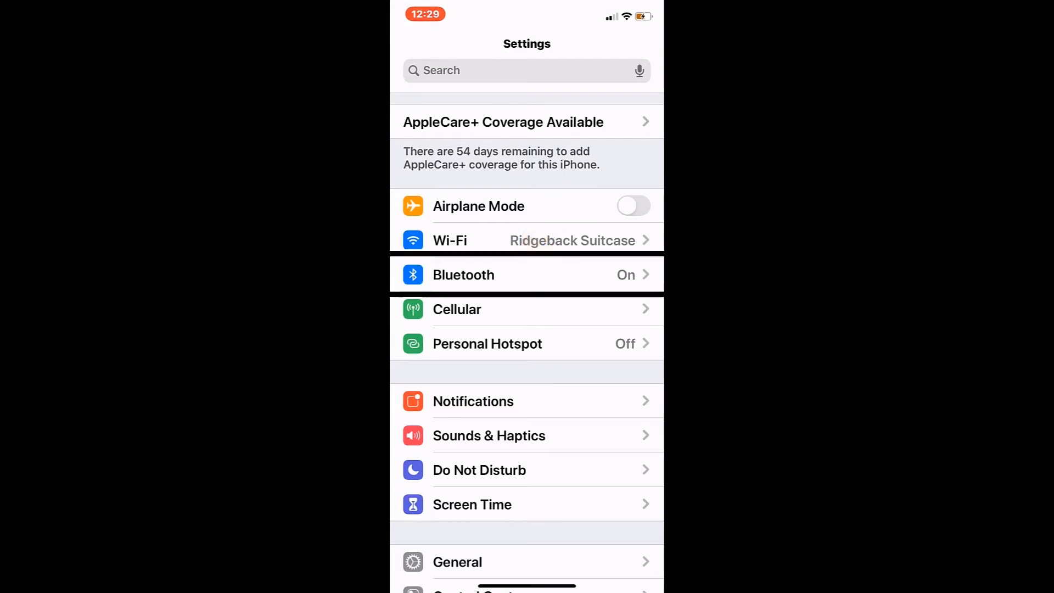
- Go to the Accessibility settings page from the main Settings list
scroll("down", 3)
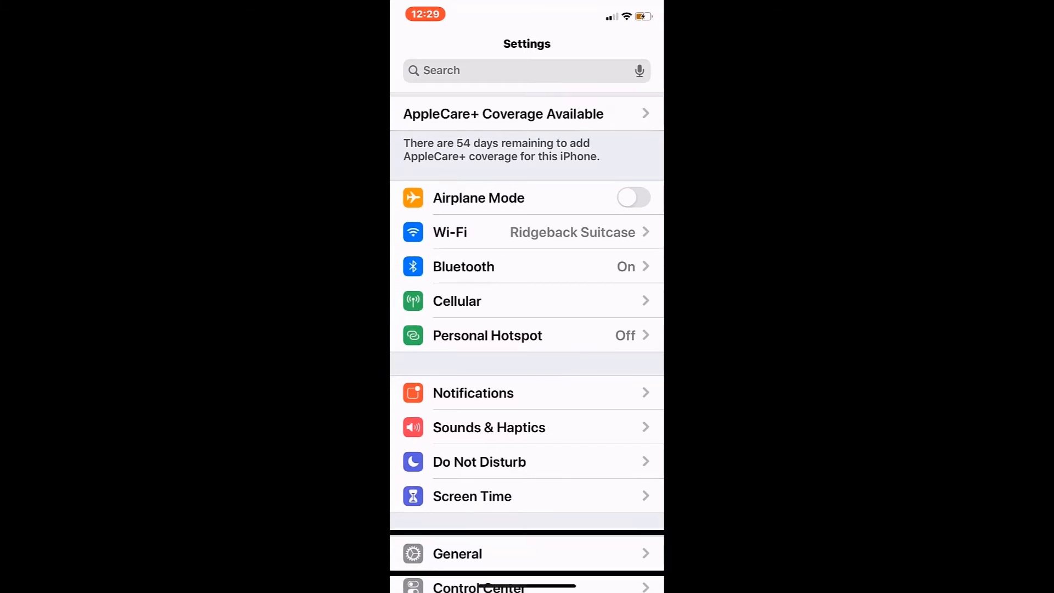
scroll("down", 3)
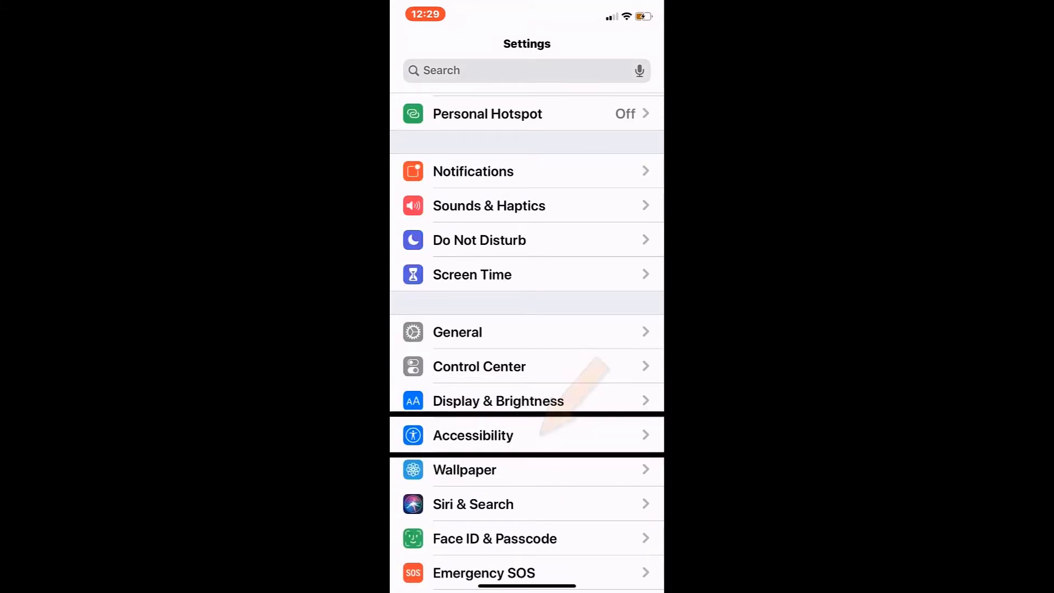
left_click(473, 435)
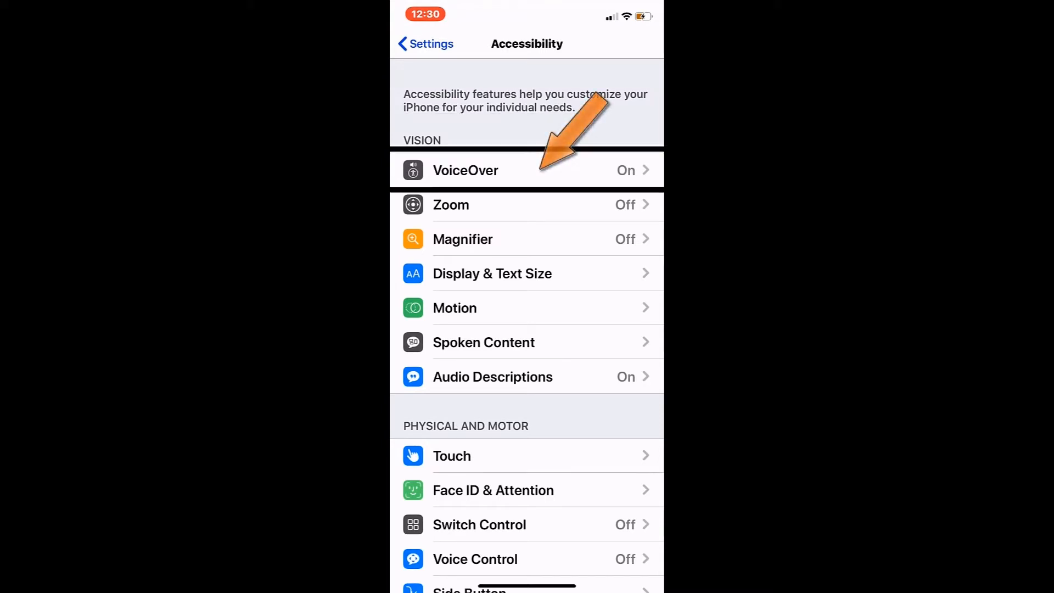
- Enter the VoiceOver settings and bring the Braille option into view
left_click(466, 170)
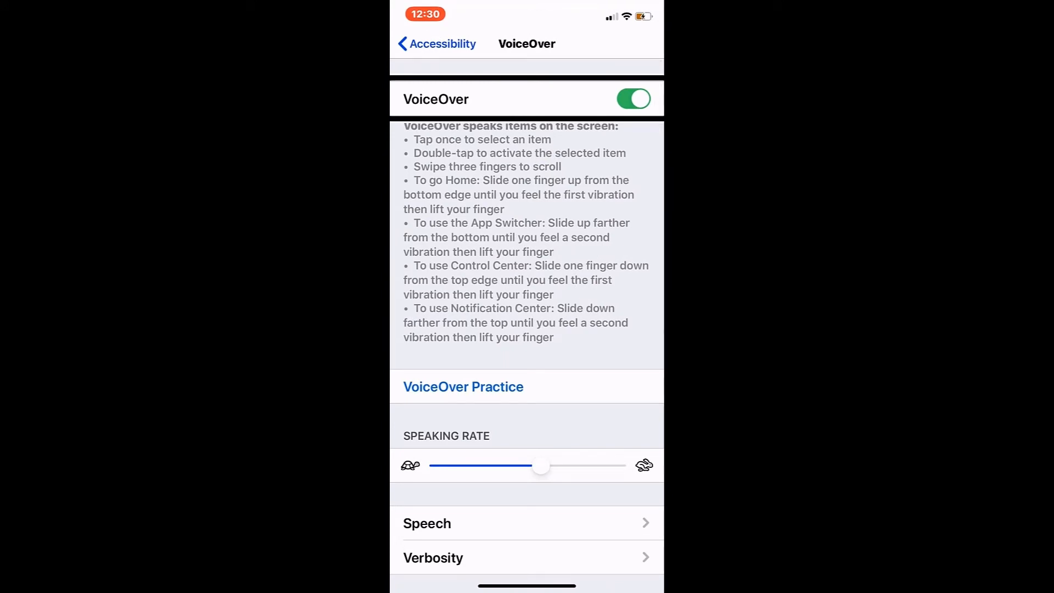
scroll("down", 3)
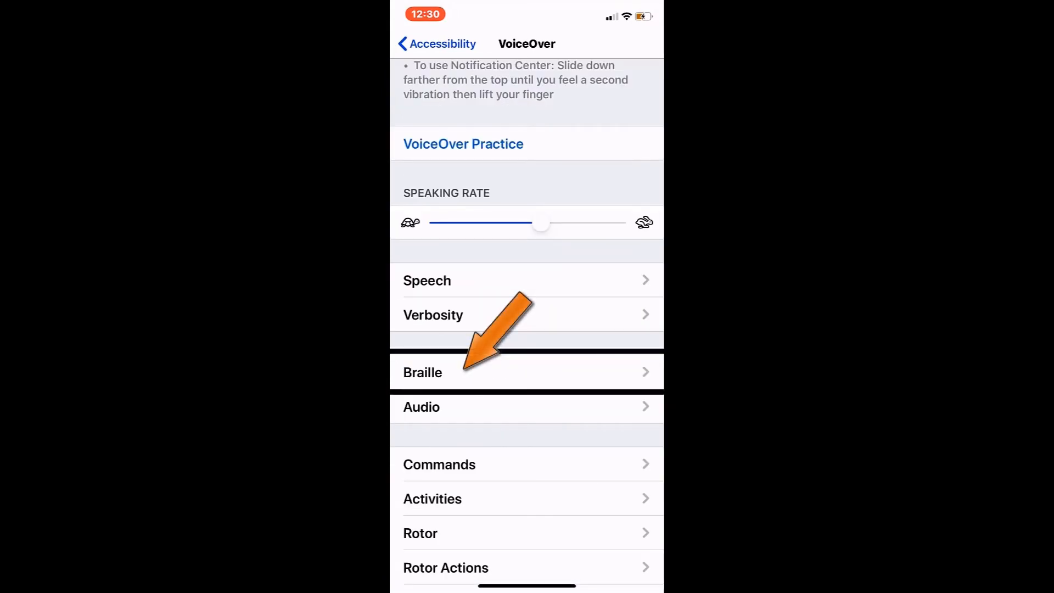
- In Braille settings, choose the Focus 14 BT 22E76698 display to connect
left_click(423, 373)
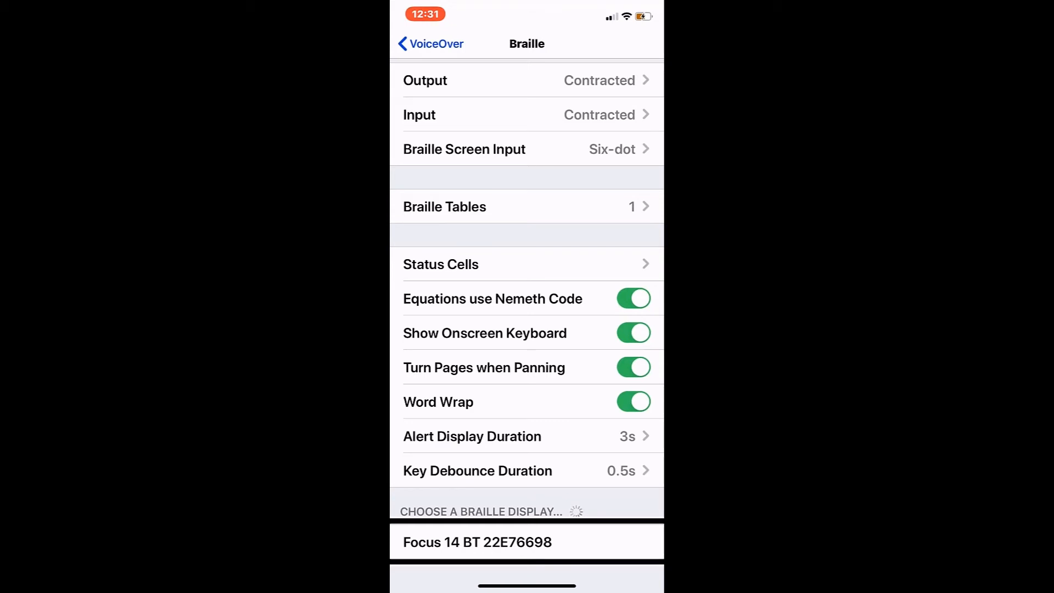
left_click(527, 543)
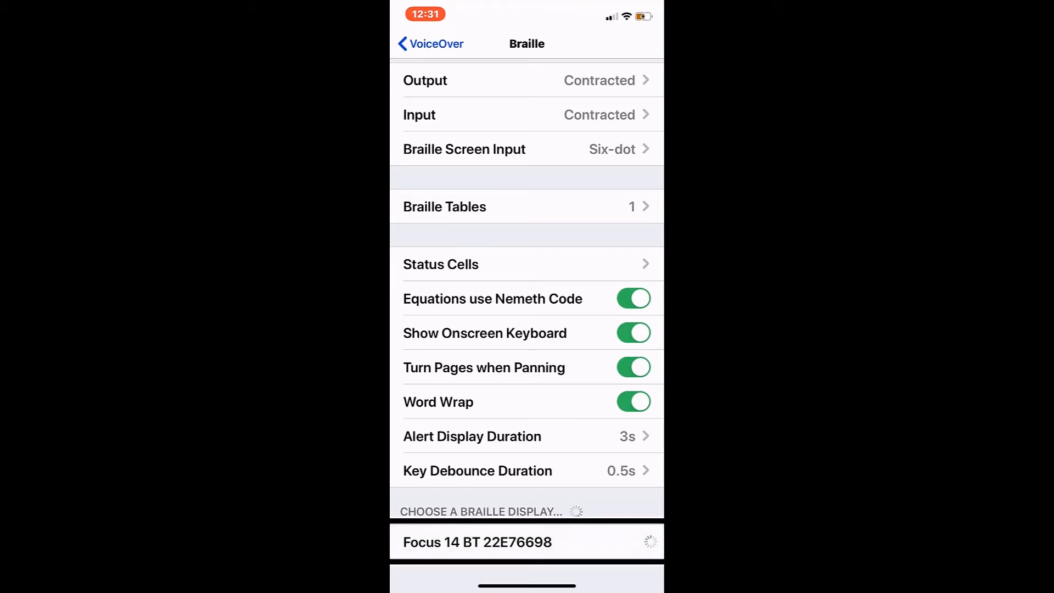
- Bring up the pairing PIN sheet for Focus 14 BT and focus its PIN field
left_click(498, 543)
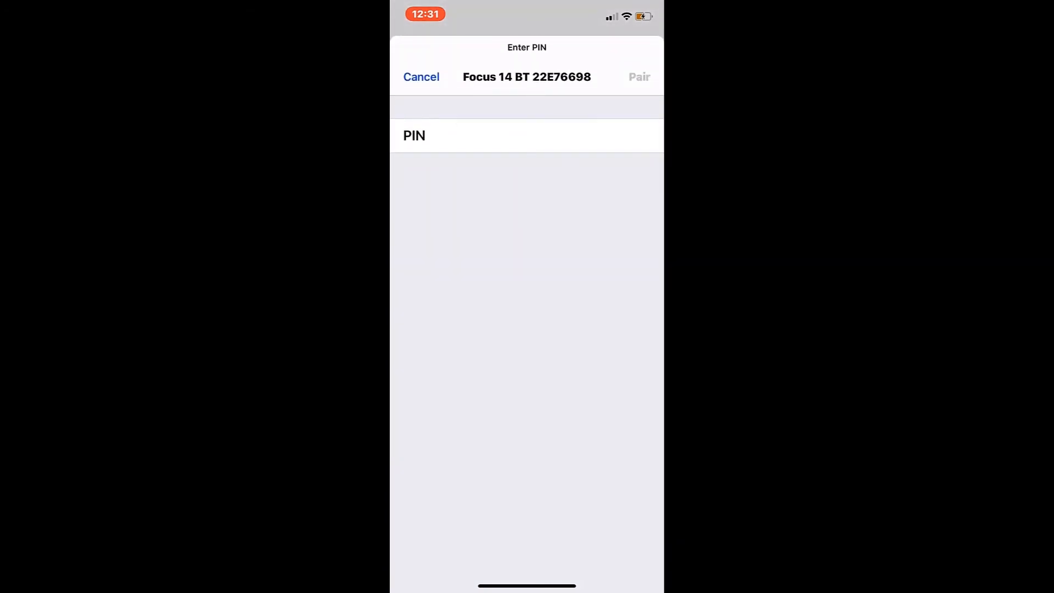
left_click(557, 136)
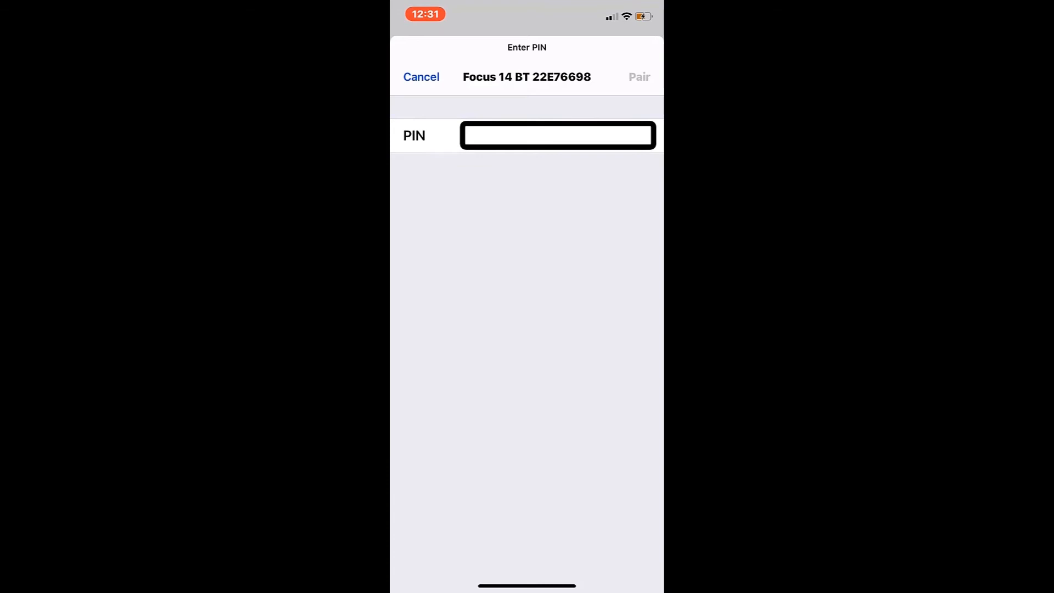